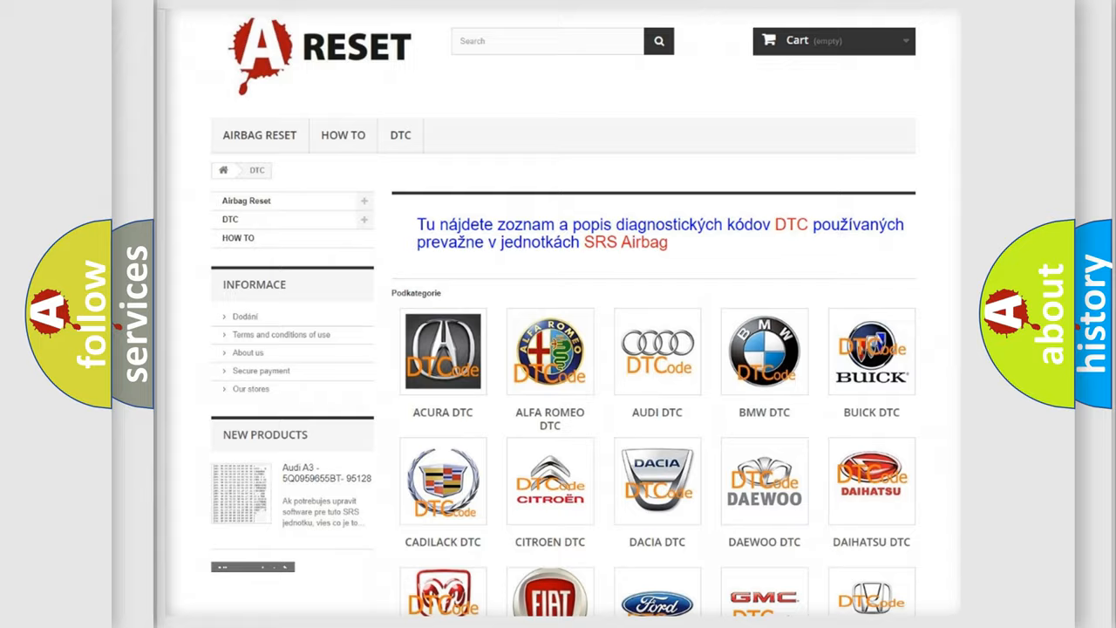
pyautogui.scroll(-3)
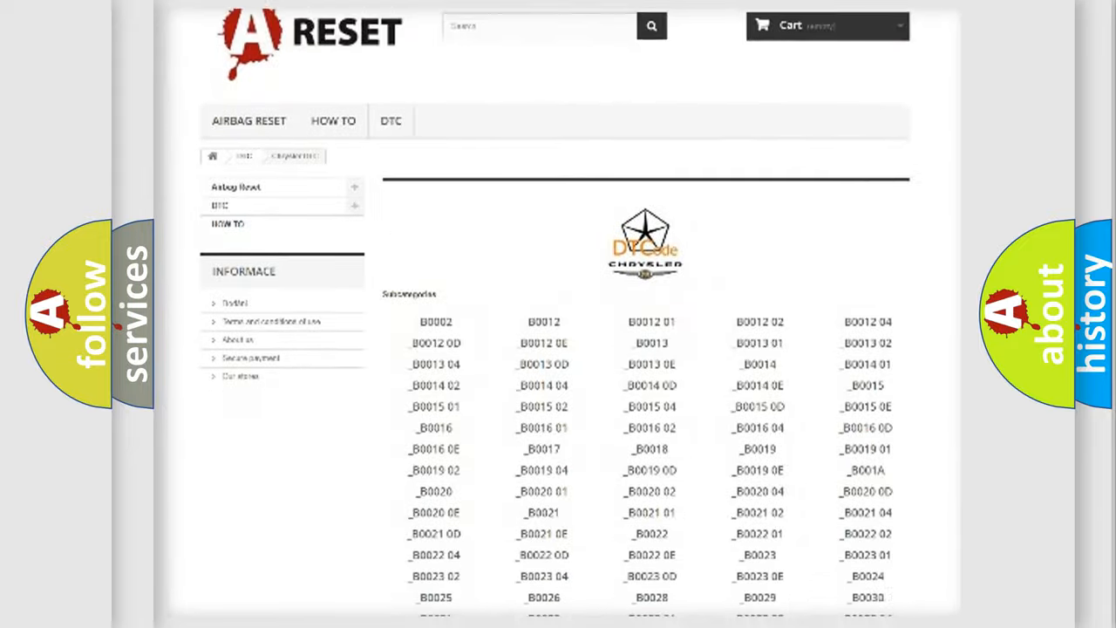
pyautogui.scroll(-3)
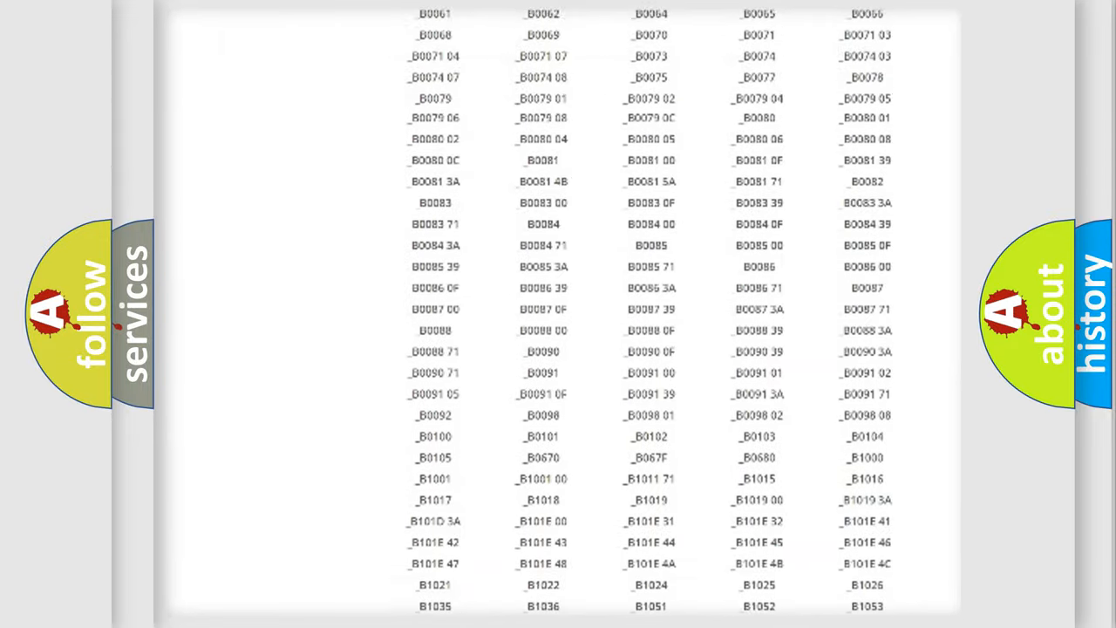
pyautogui.scroll(3)
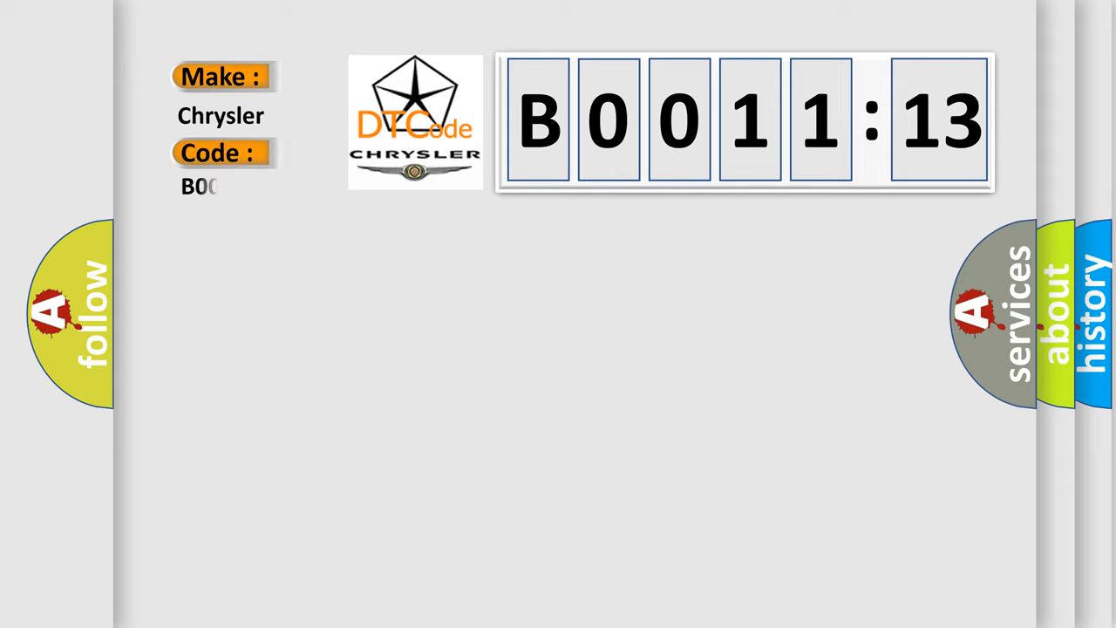
pyautogui.write('001113')
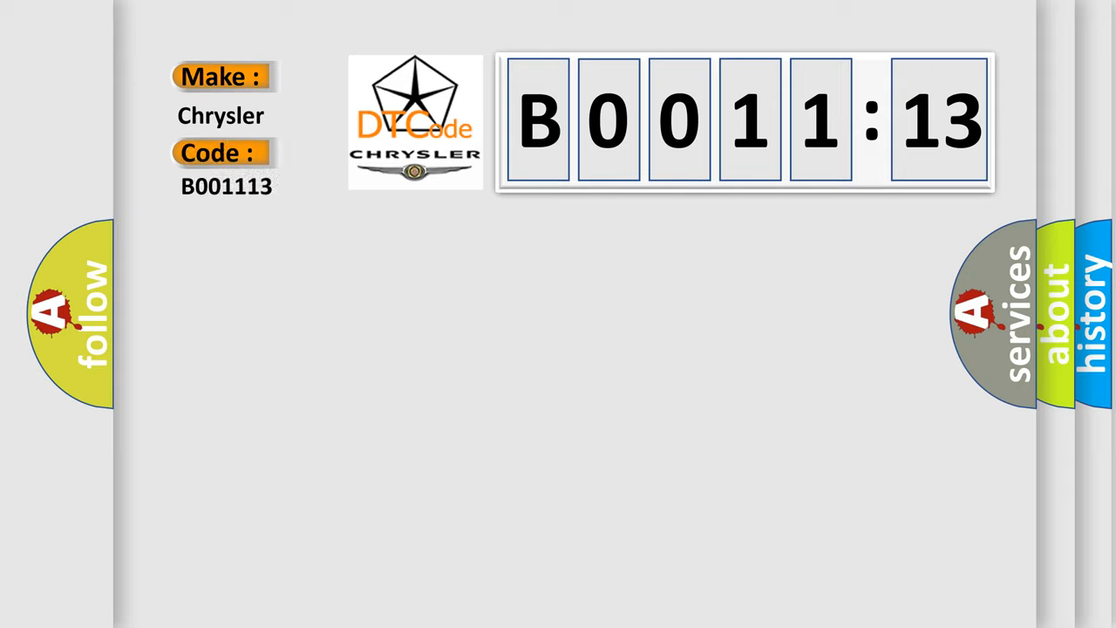